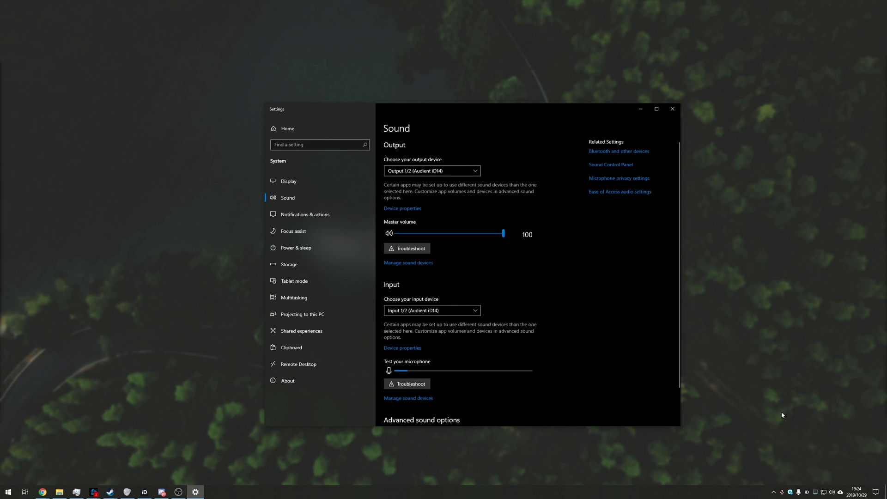
{"action": "mouse_move", "coordinate": [611, 168]}
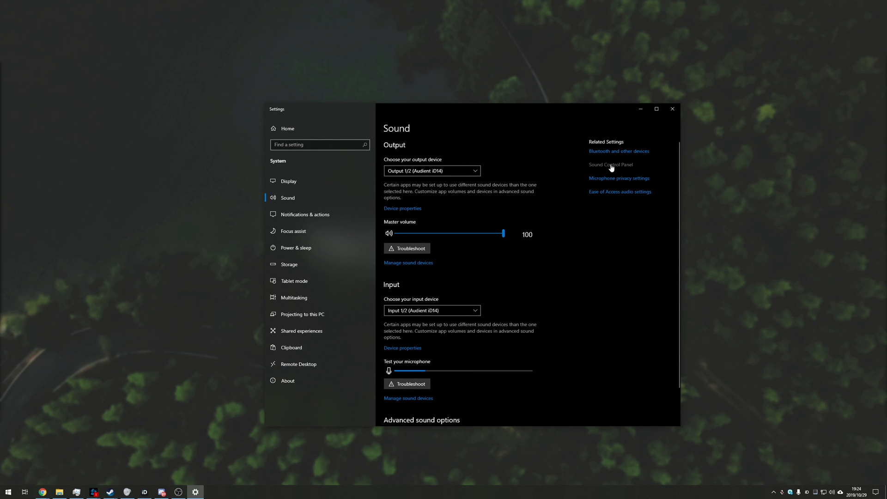
Show the recording devices and select the VB-Audio Cable A microphone.
{"action": "left_click", "coordinate": [610, 164]}
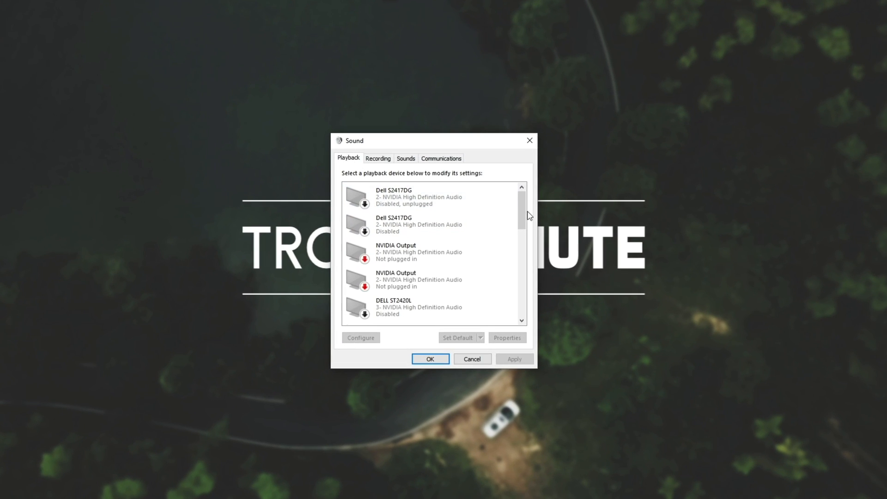
{"action": "left_click", "coordinate": [378, 158]}
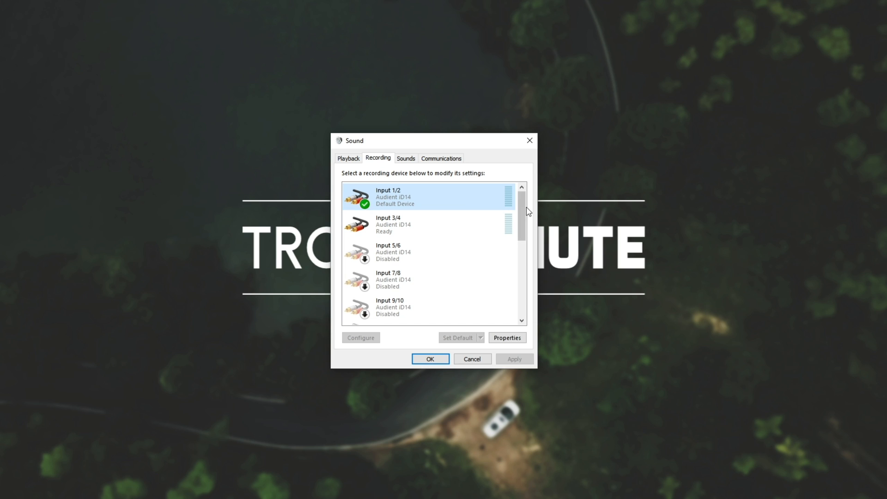
{"action": "scroll", "scroll_direction": "down", "scroll_amount": 3}
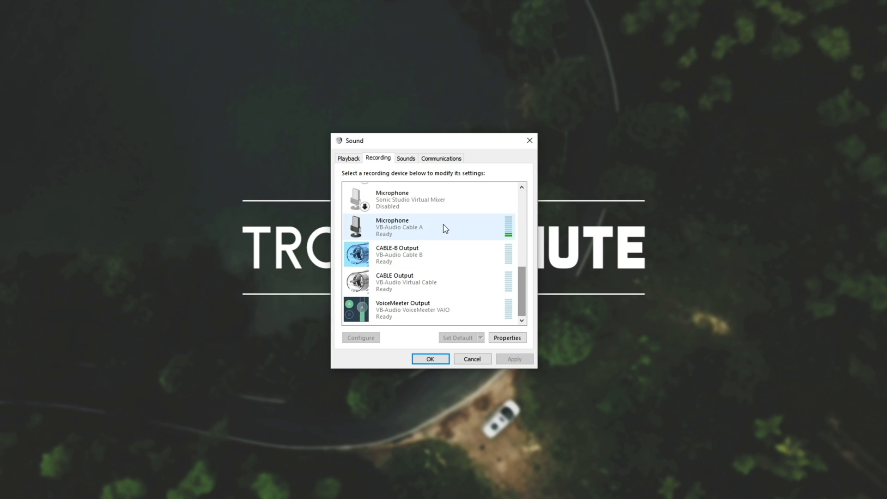
{"action": "left_click", "coordinate": [424, 226]}
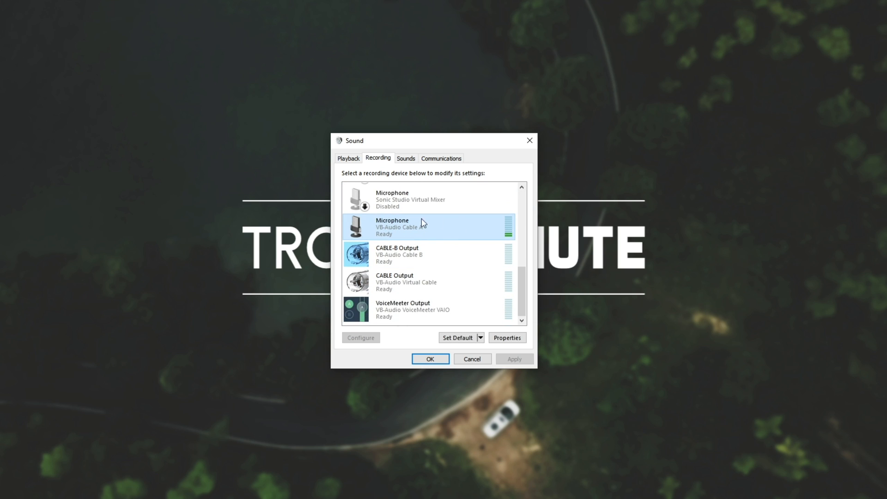
Select the default Audient iD14 Output 1/2 on the playback devices list.
{"action": "left_click", "coordinate": [348, 158]}
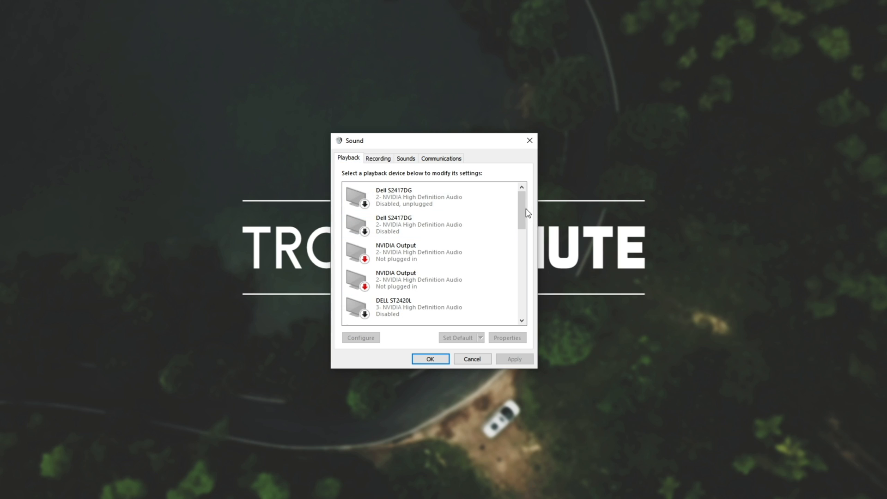
{"action": "scroll", "scroll_direction": "down", "scroll_amount": 3}
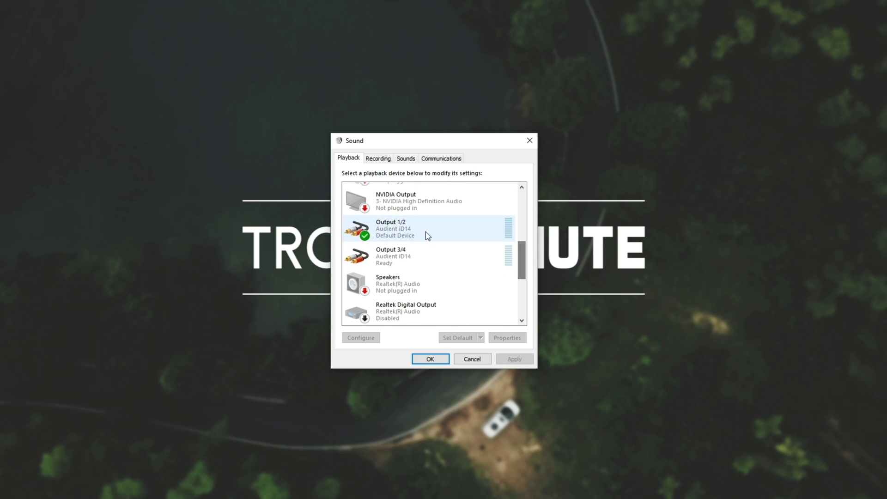
{"action": "left_click", "coordinate": [373, 228]}
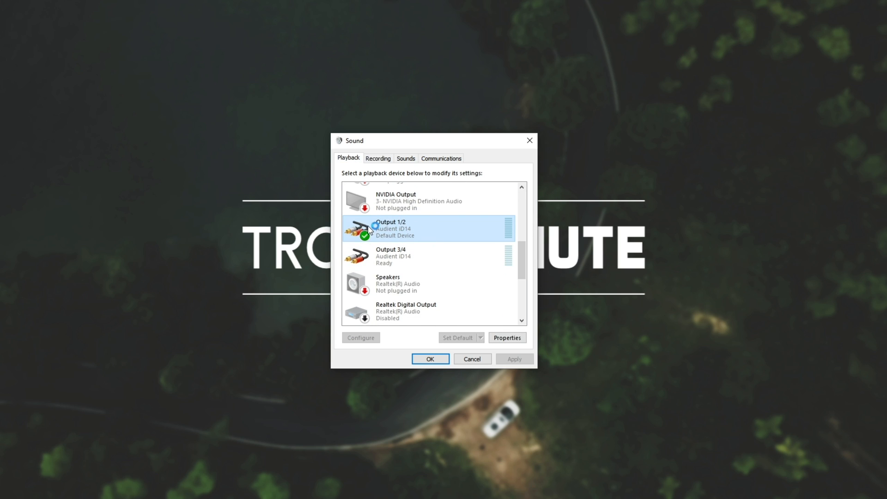
{"action": "mouse_move", "coordinate": [428, 234]}
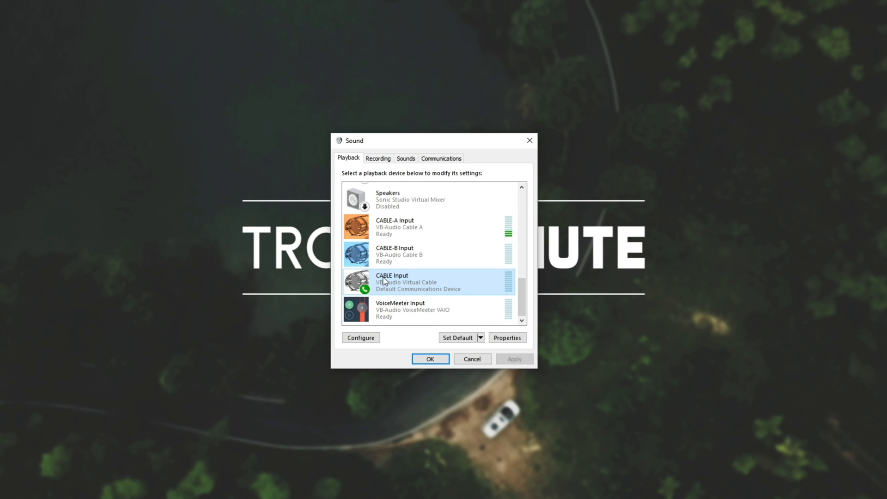
{"action": "mouse_move", "coordinate": [424, 300]}
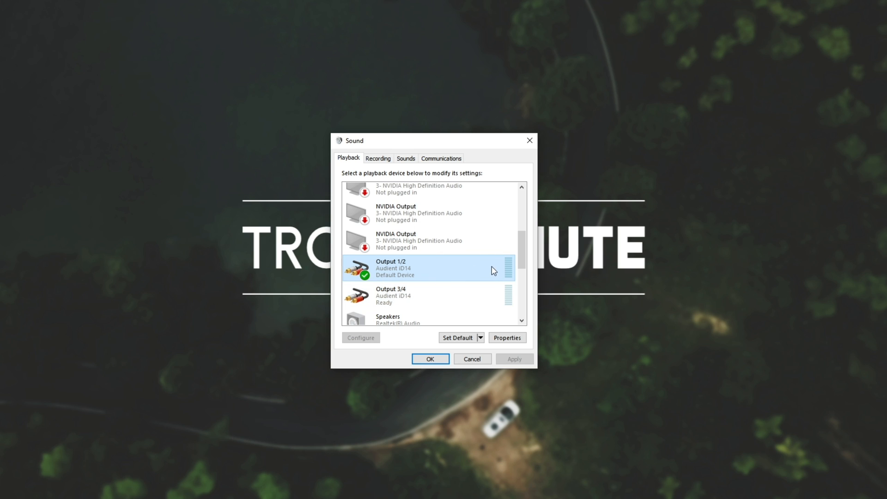
{"action": "mouse_move", "coordinate": [409, 284]}
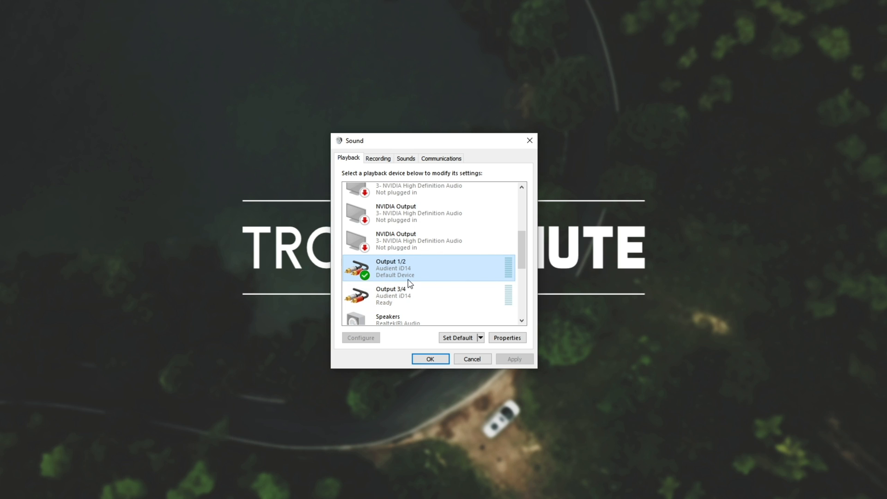
Bring up the device actions for Output 1/2 and then Output 3/4 to set the default communication device.
{"action": "scroll", "scroll_direction": "down", "scroll_amount": 3}
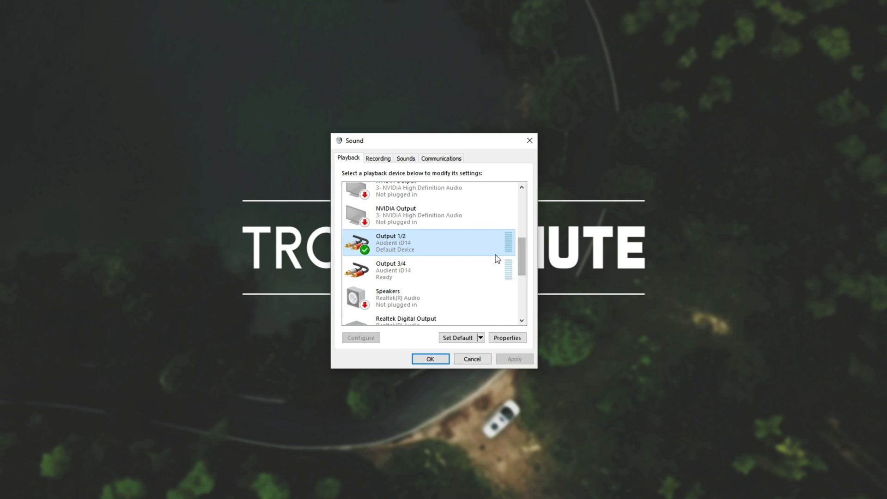
{"action": "right_click", "coordinate": [402, 244]}
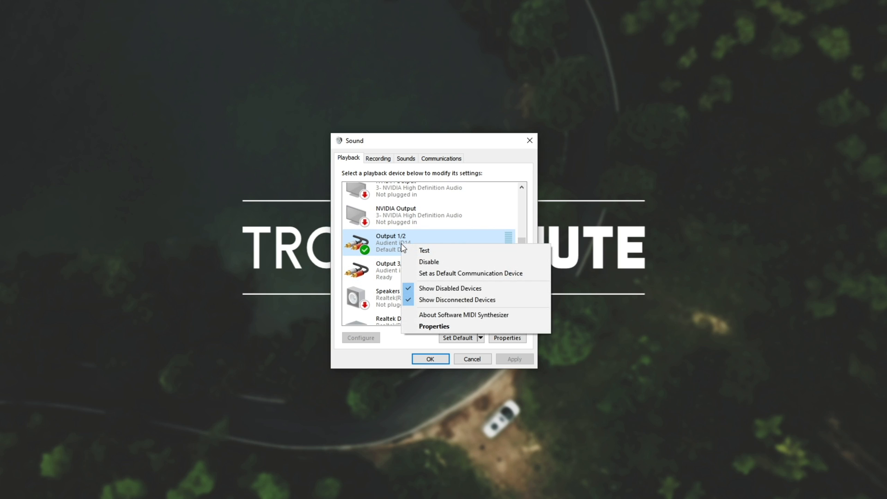
{"action": "mouse_move", "coordinate": [492, 274]}
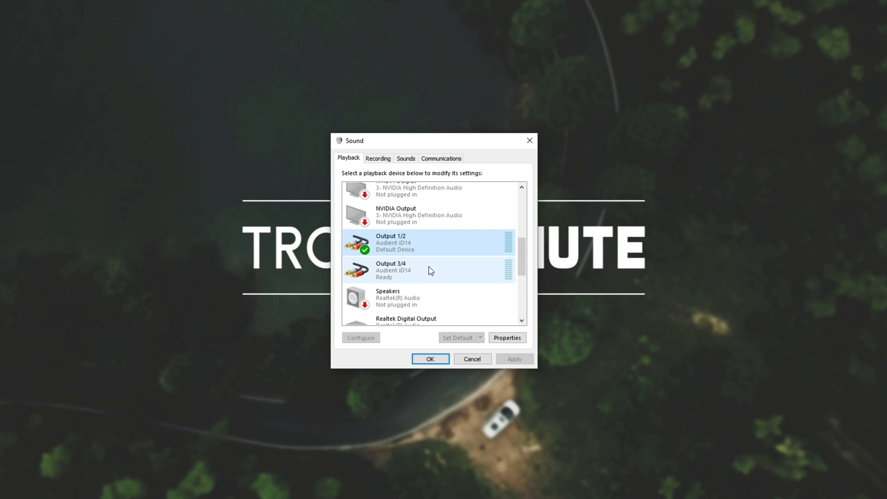
{"action": "right_click", "coordinate": [400, 272]}
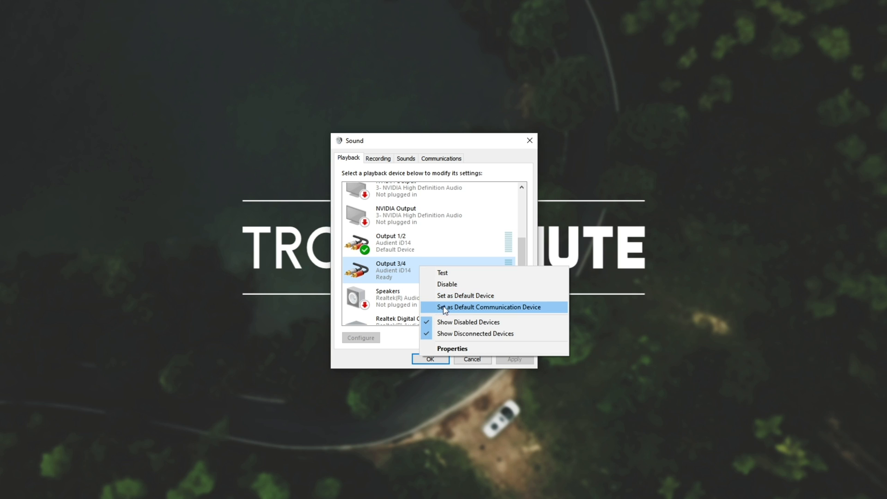
{"action": "mouse_move", "coordinate": [479, 295]}
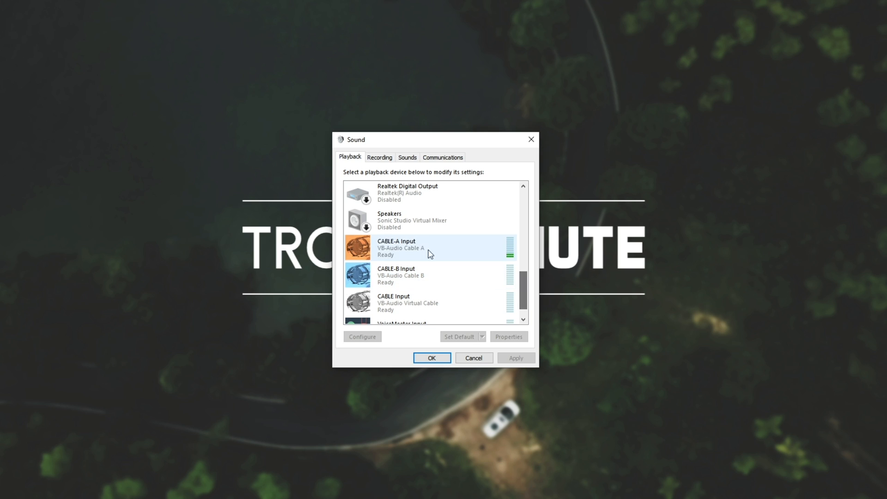
{"action": "left_click", "coordinate": [421, 248]}
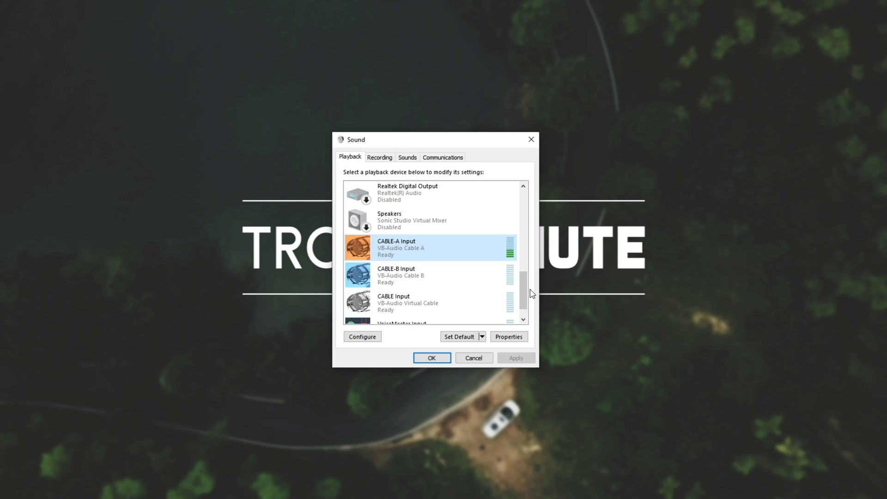
{"action": "scroll", "scroll_direction": "down", "scroll_amount": 3}
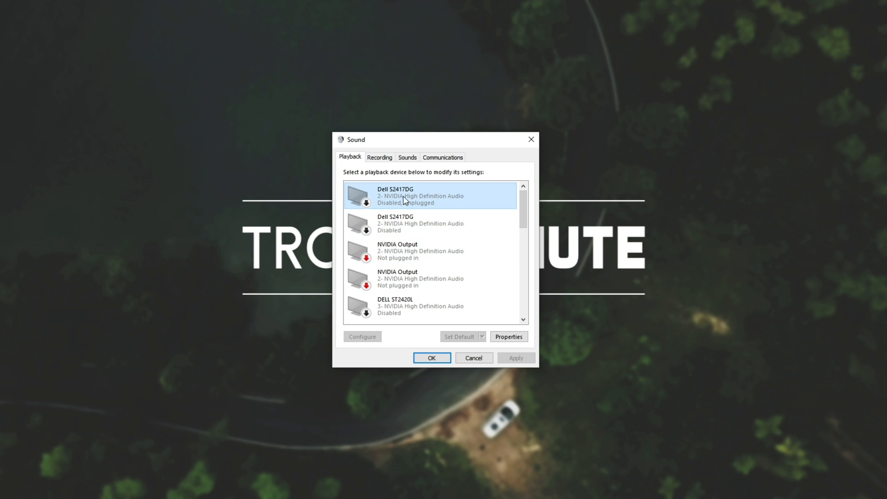
{"action": "mouse_move", "coordinate": [396, 188]}
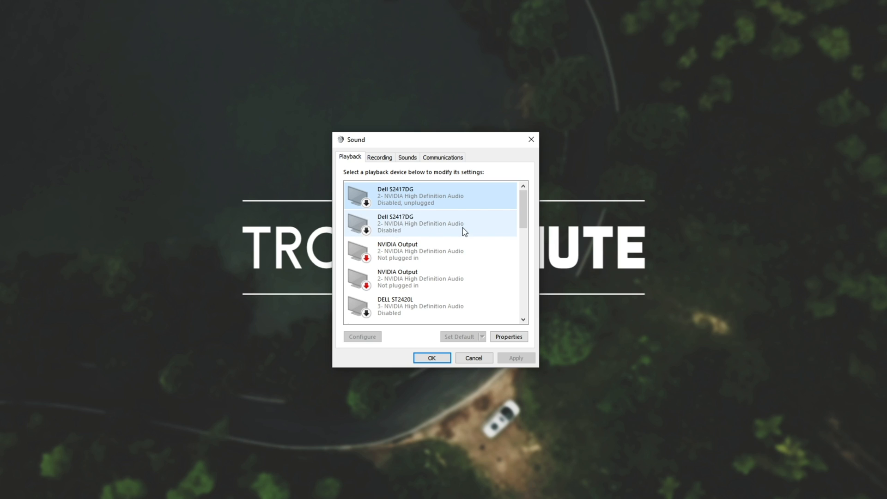
{"action": "scroll", "scroll_direction": "down", "scroll_amount": 3}
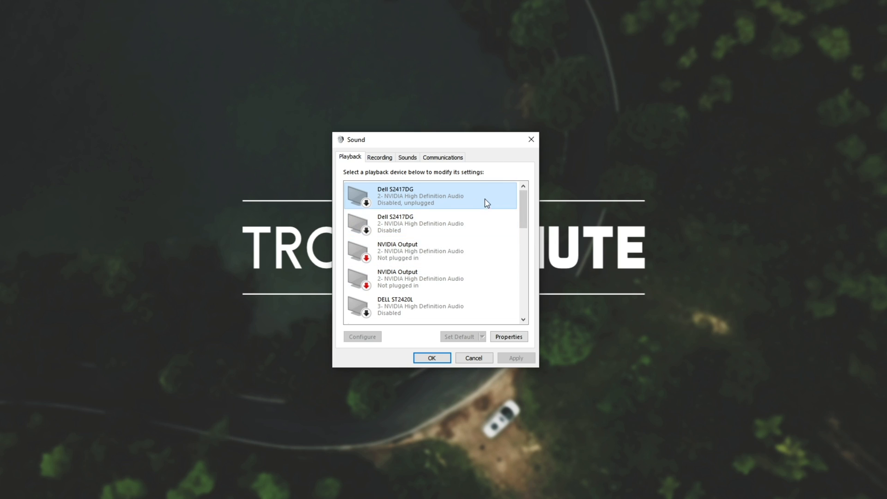
{"action": "mouse_move", "coordinate": [463, 211]}
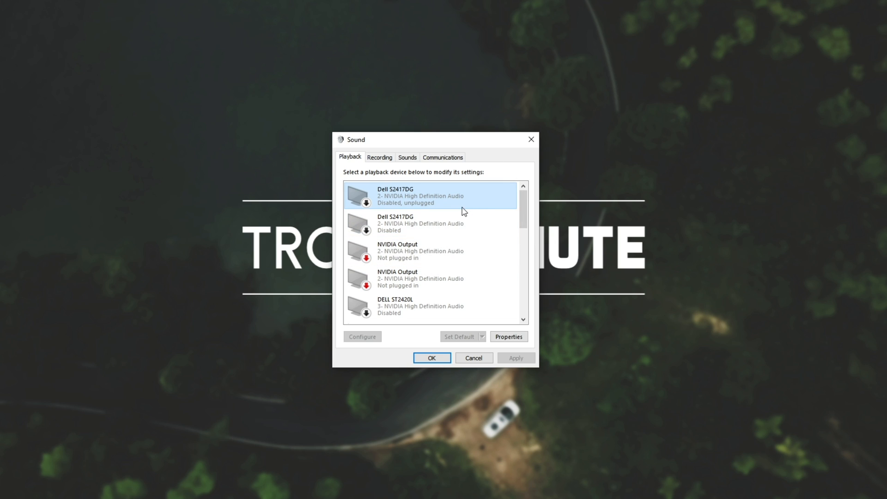
{"action": "mouse_move", "coordinate": [457, 141]}
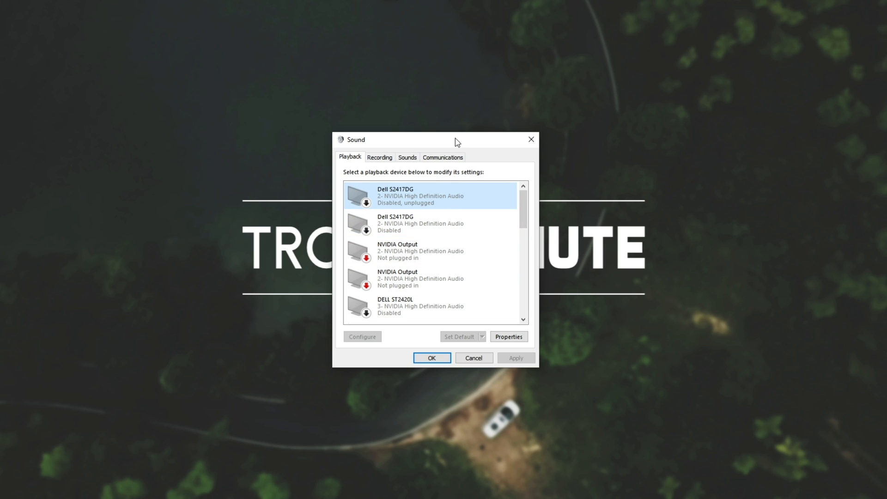
{"action": "mouse_move", "coordinate": [531, 139]}
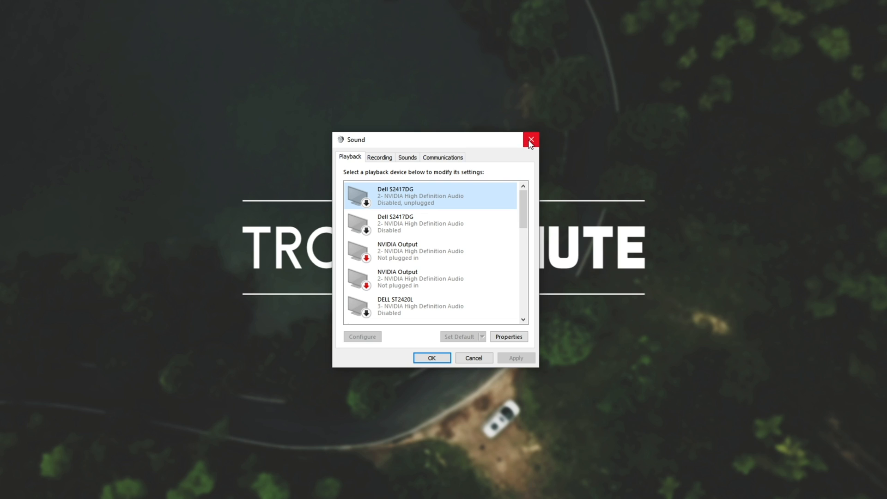
{"action": "mouse_move", "coordinate": [531, 140]}
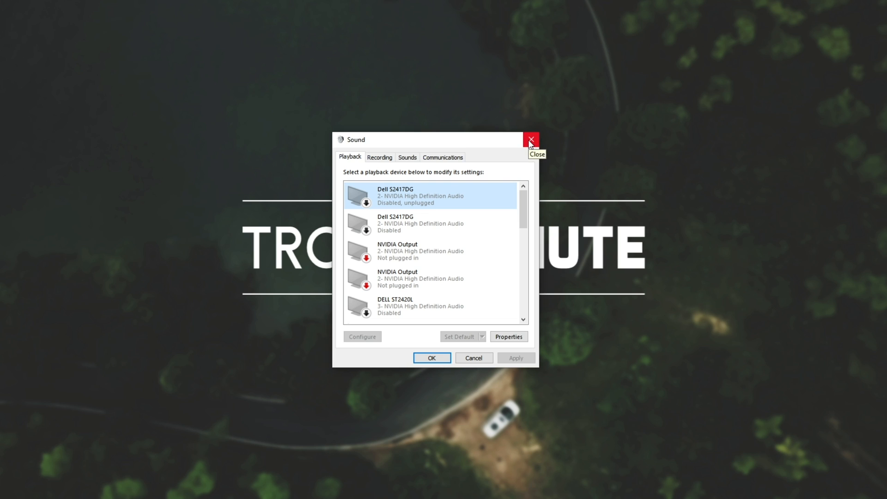